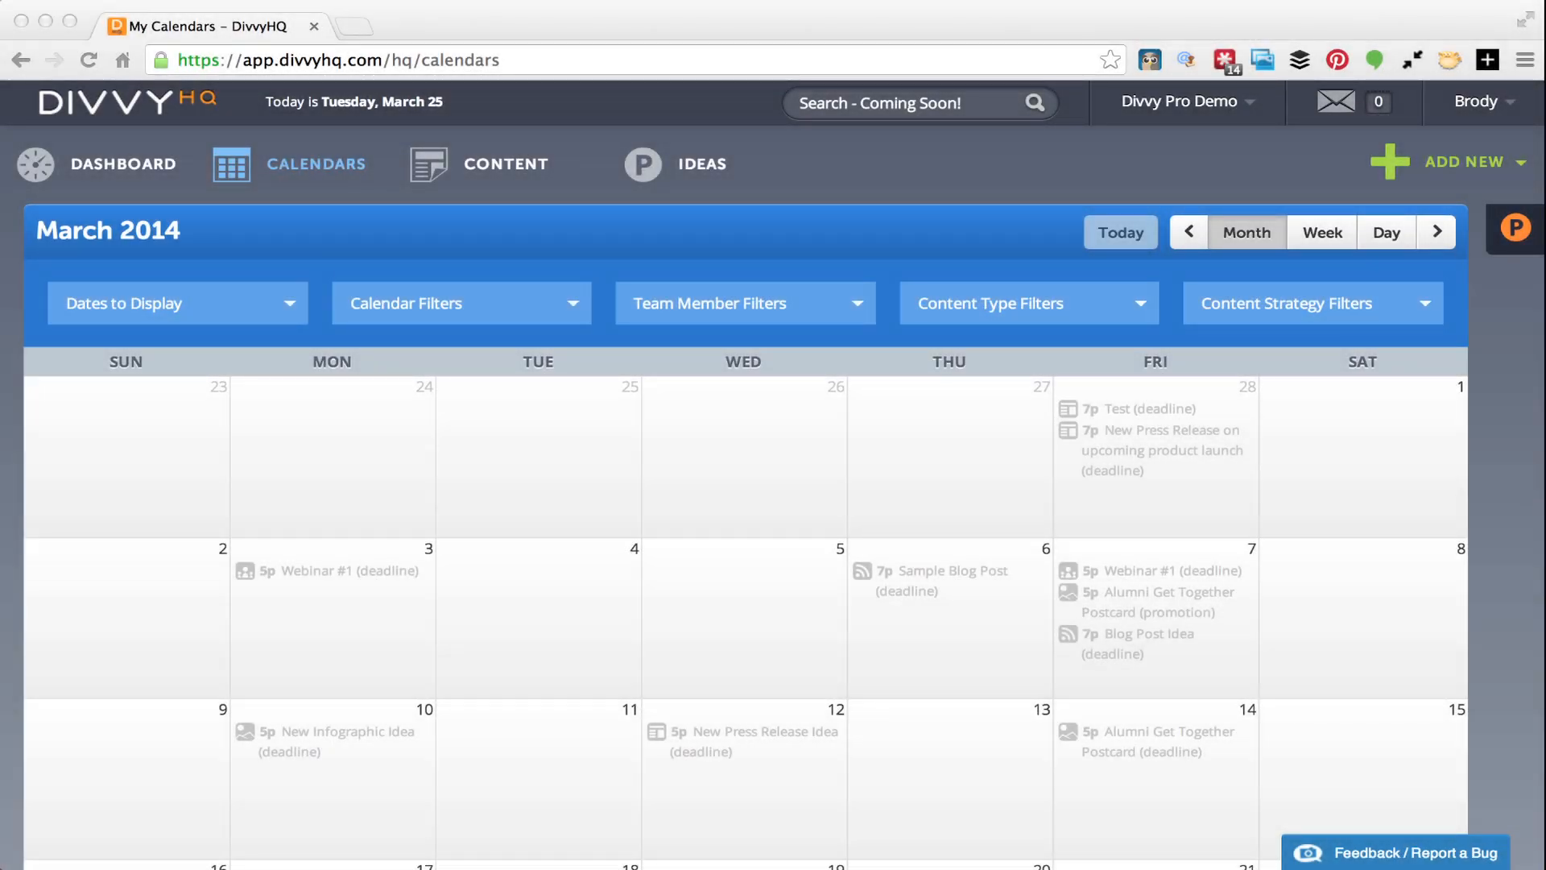
# Review the calendar view's date-type display options and which calendars are included
pyautogui.scroll(-3)
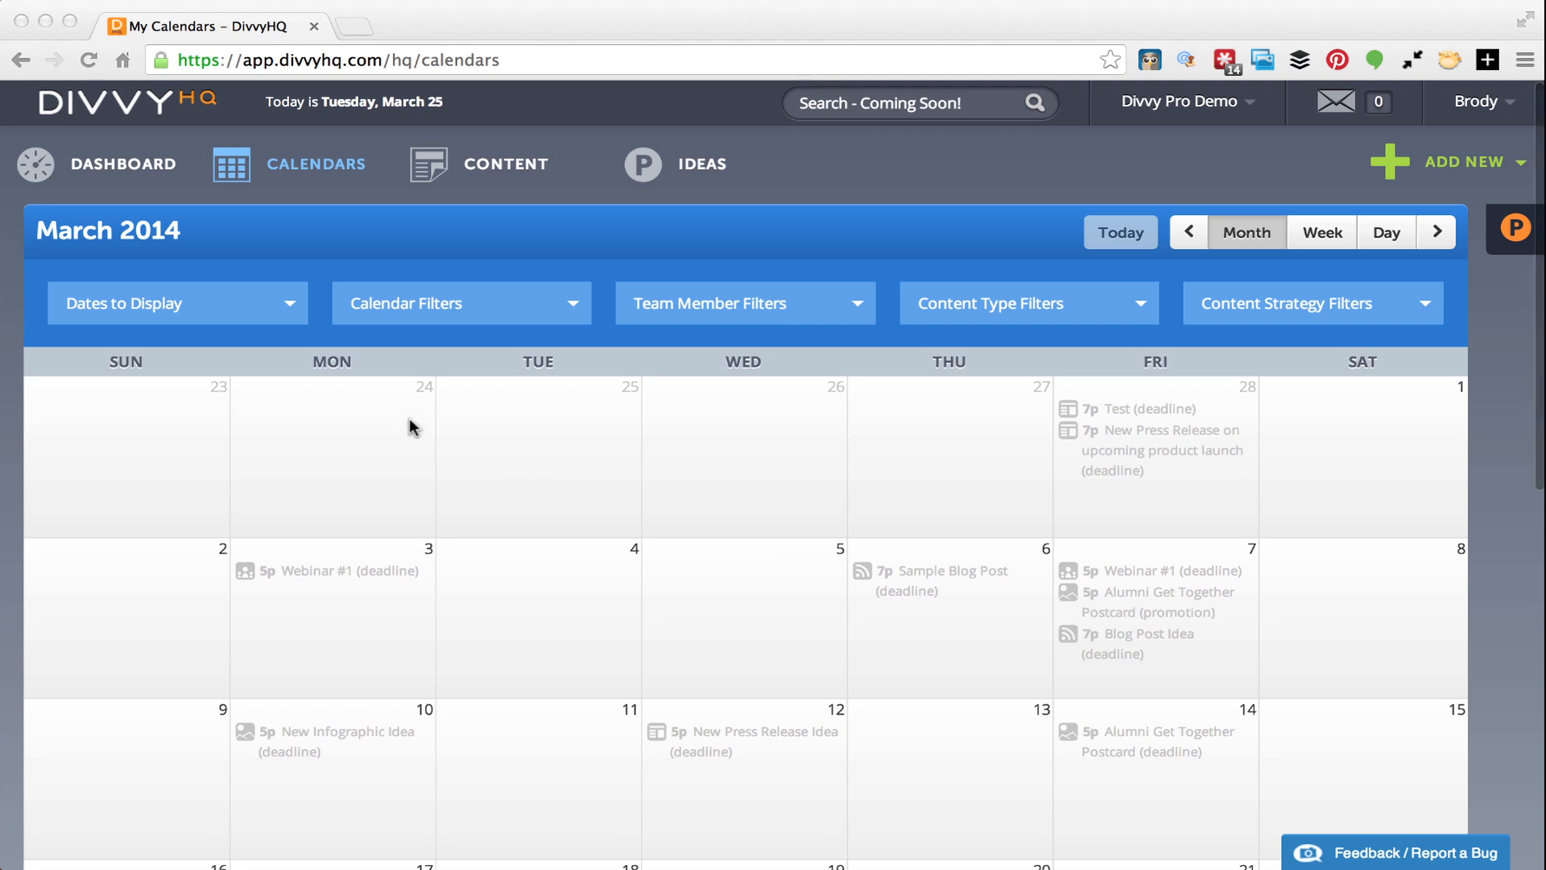
pyautogui.click(177, 303)
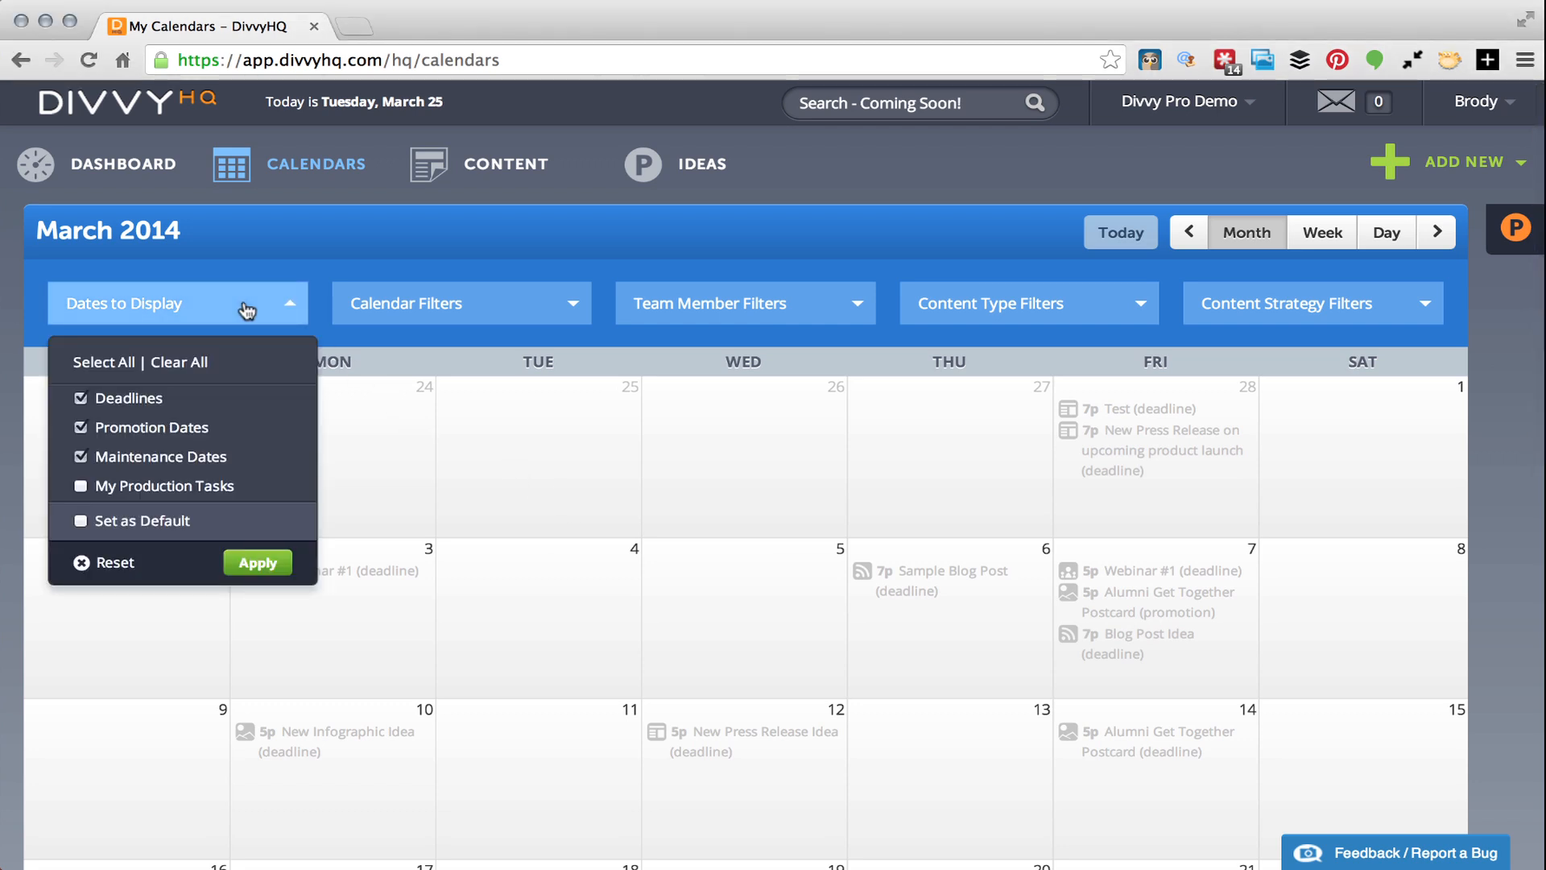
pyautogui.click(730, 303)
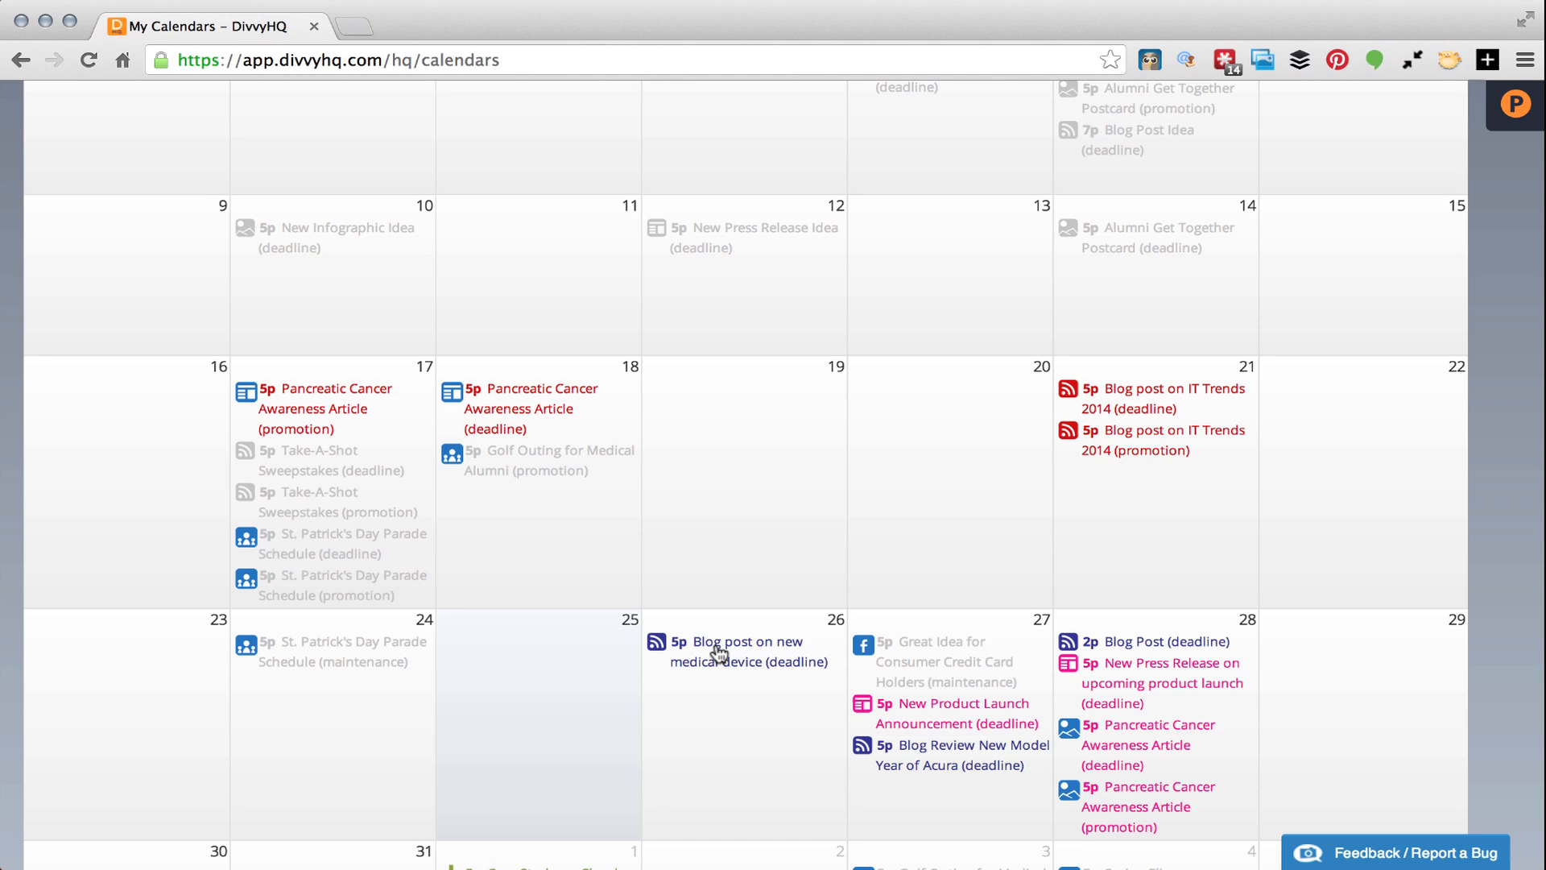
pyautogui.scroll(3)
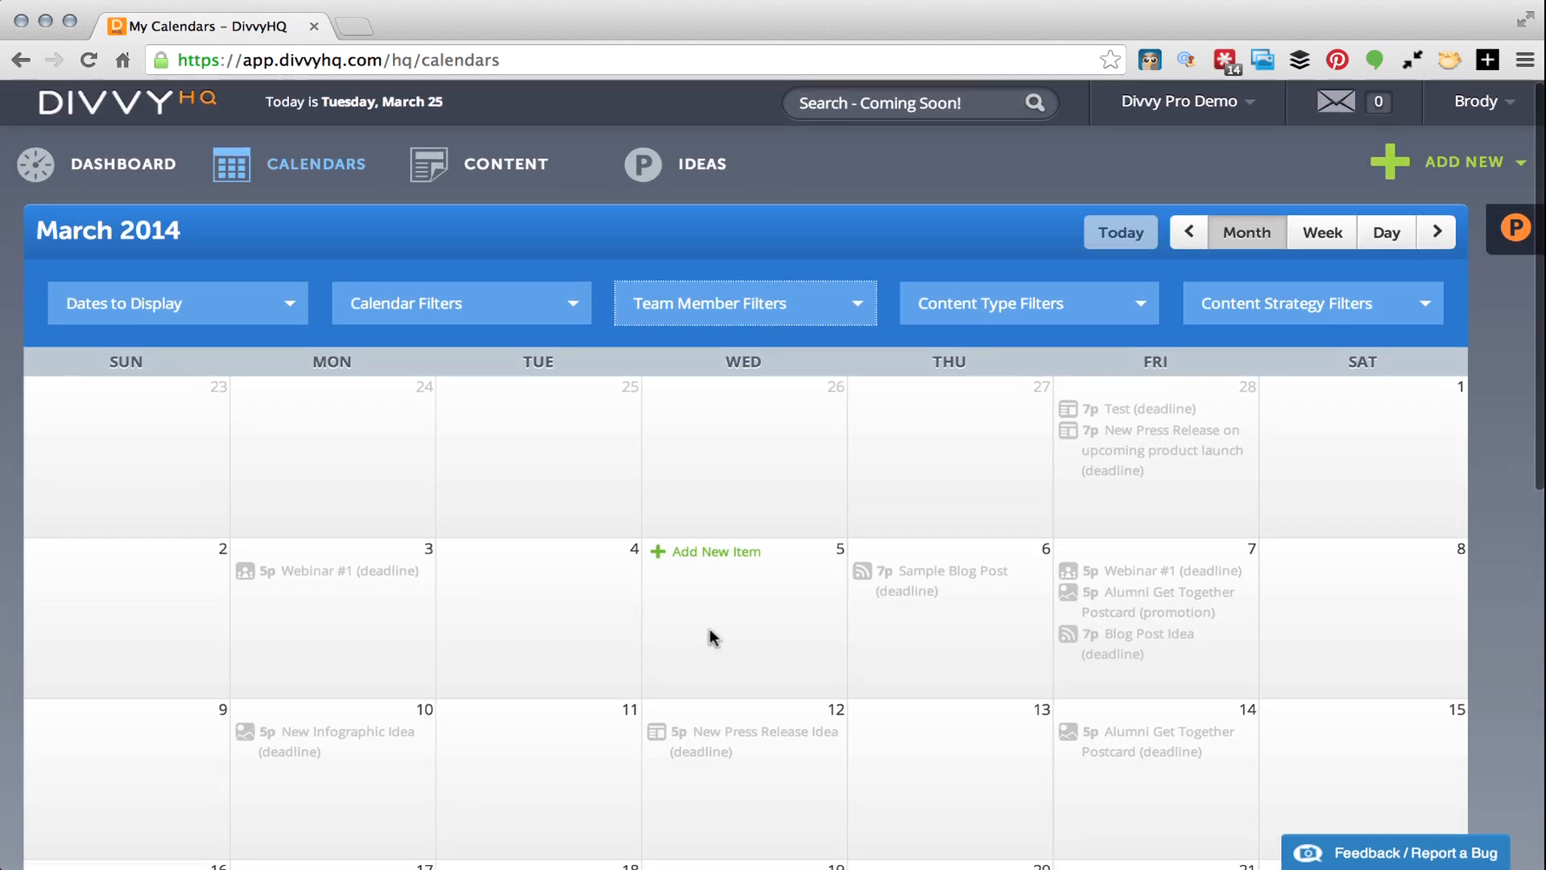
pyautogui.click(461, 303)
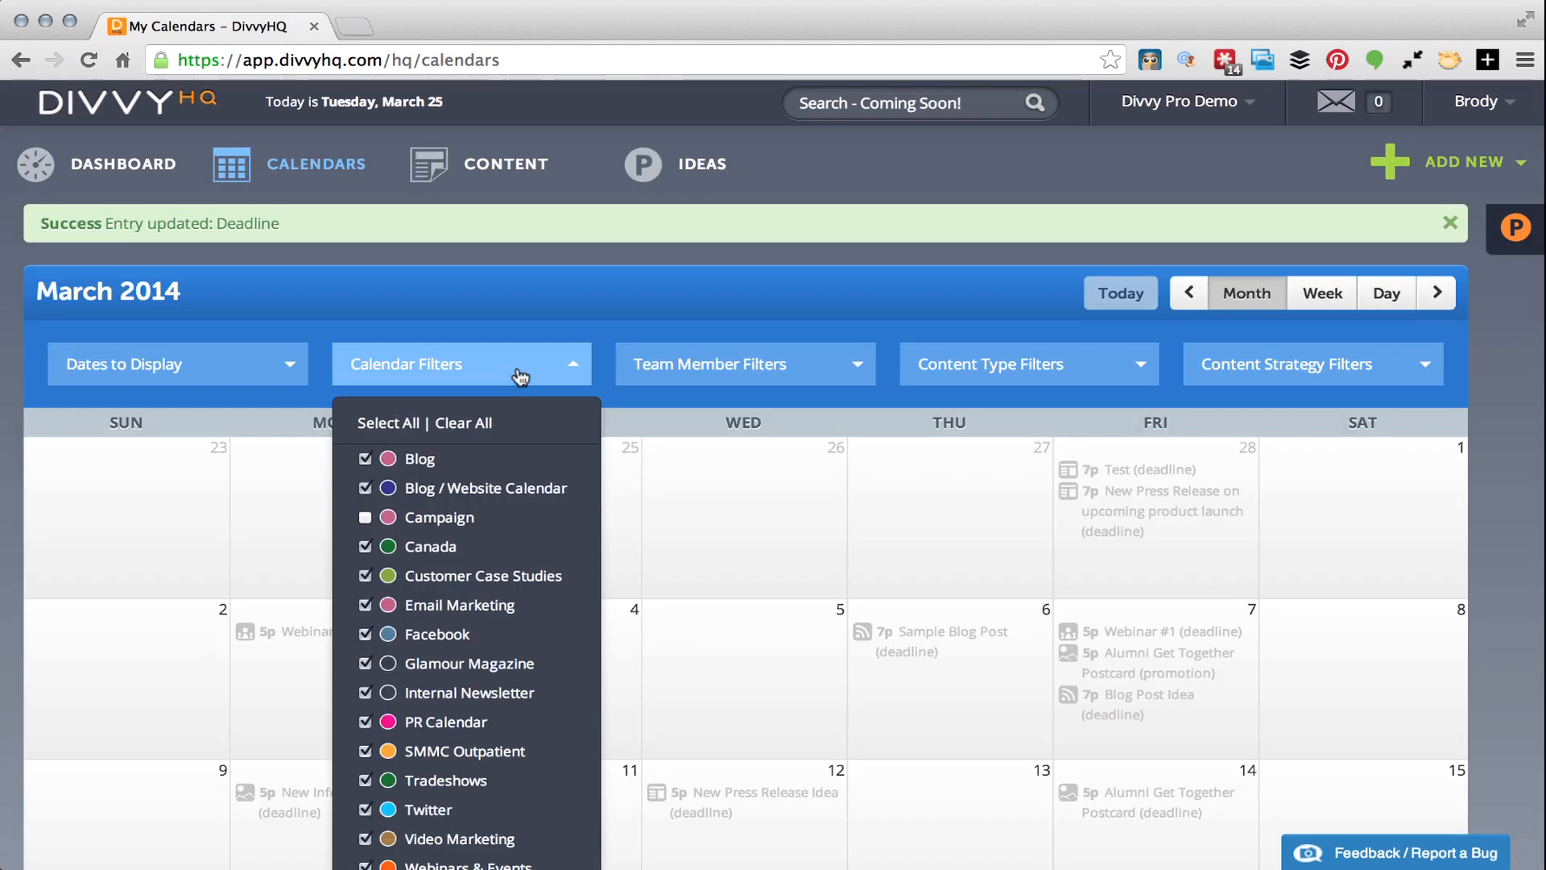
pyautogui.scroll(-3)
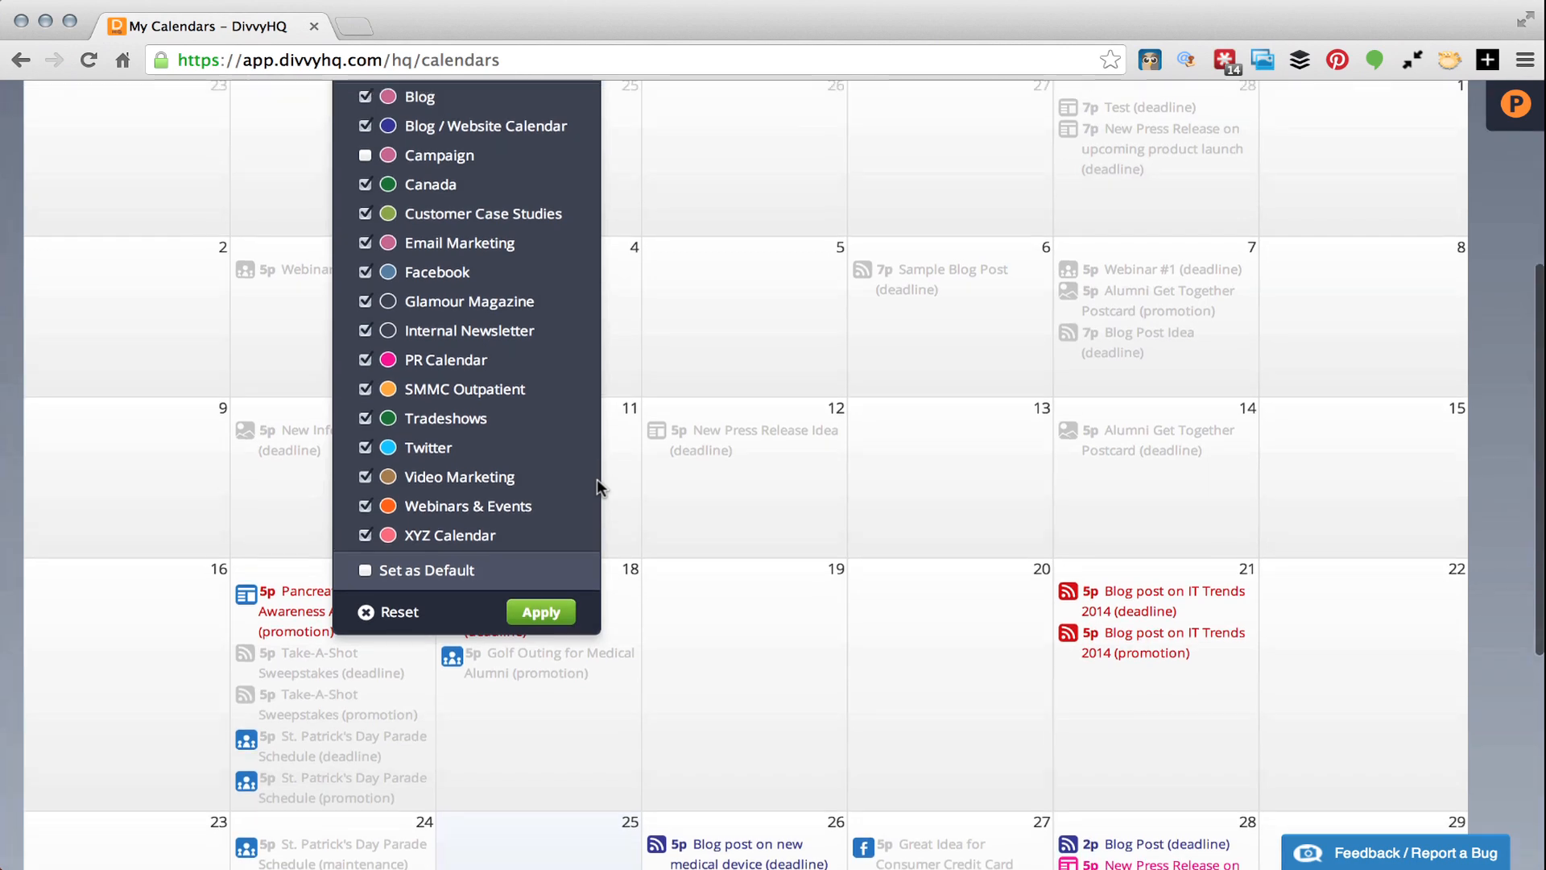
pyautogui.scroll(3)
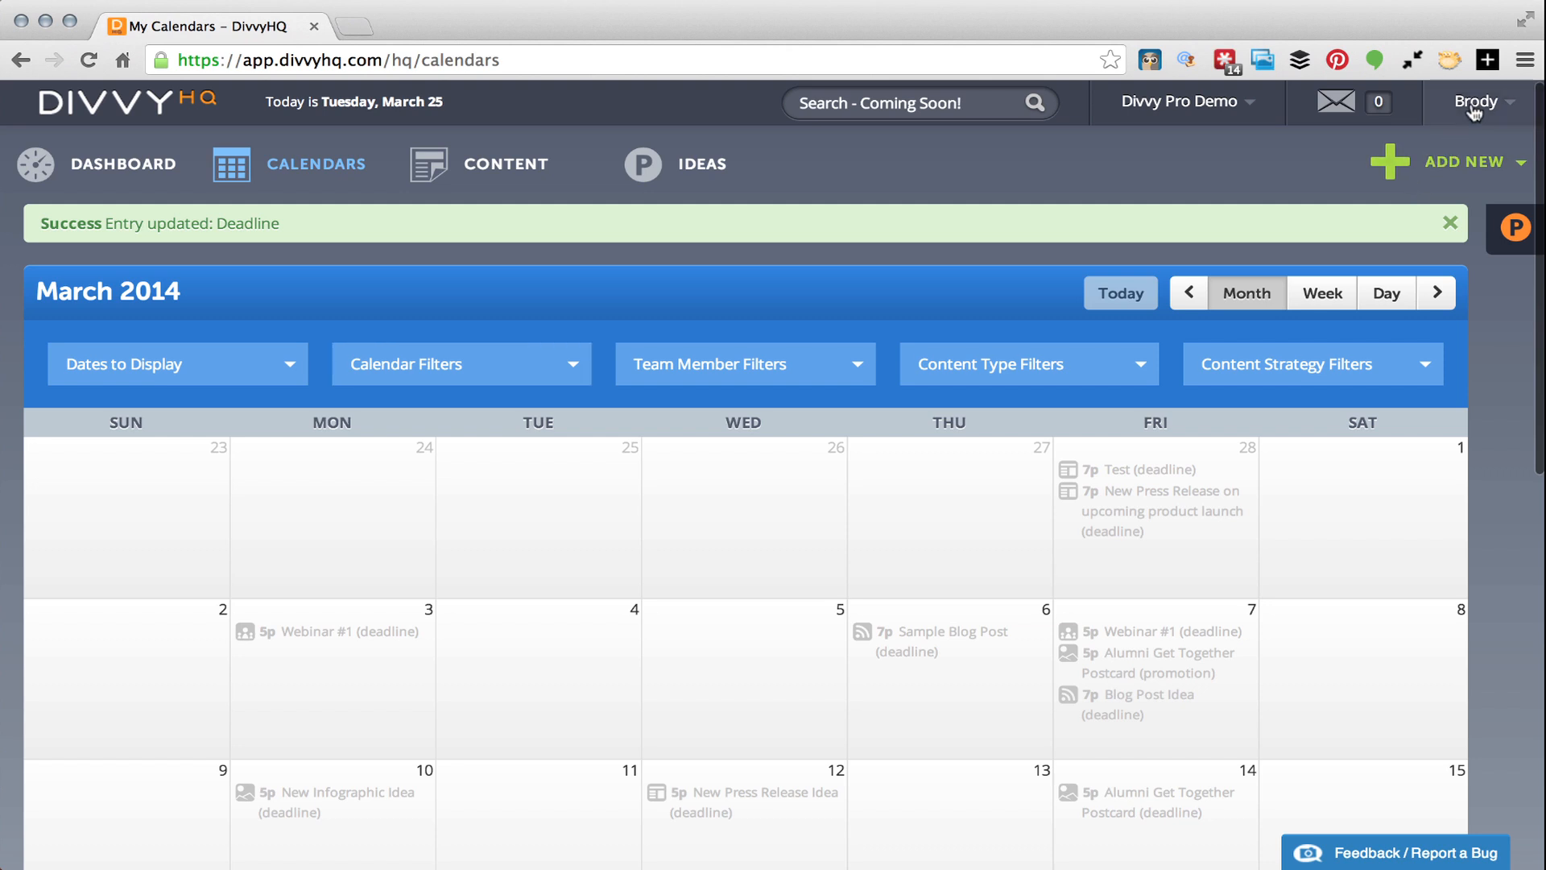
# Go to Calendar Admin and save the PR Calendar's General Settings unchanged
pyautogui.click(1422, 170)
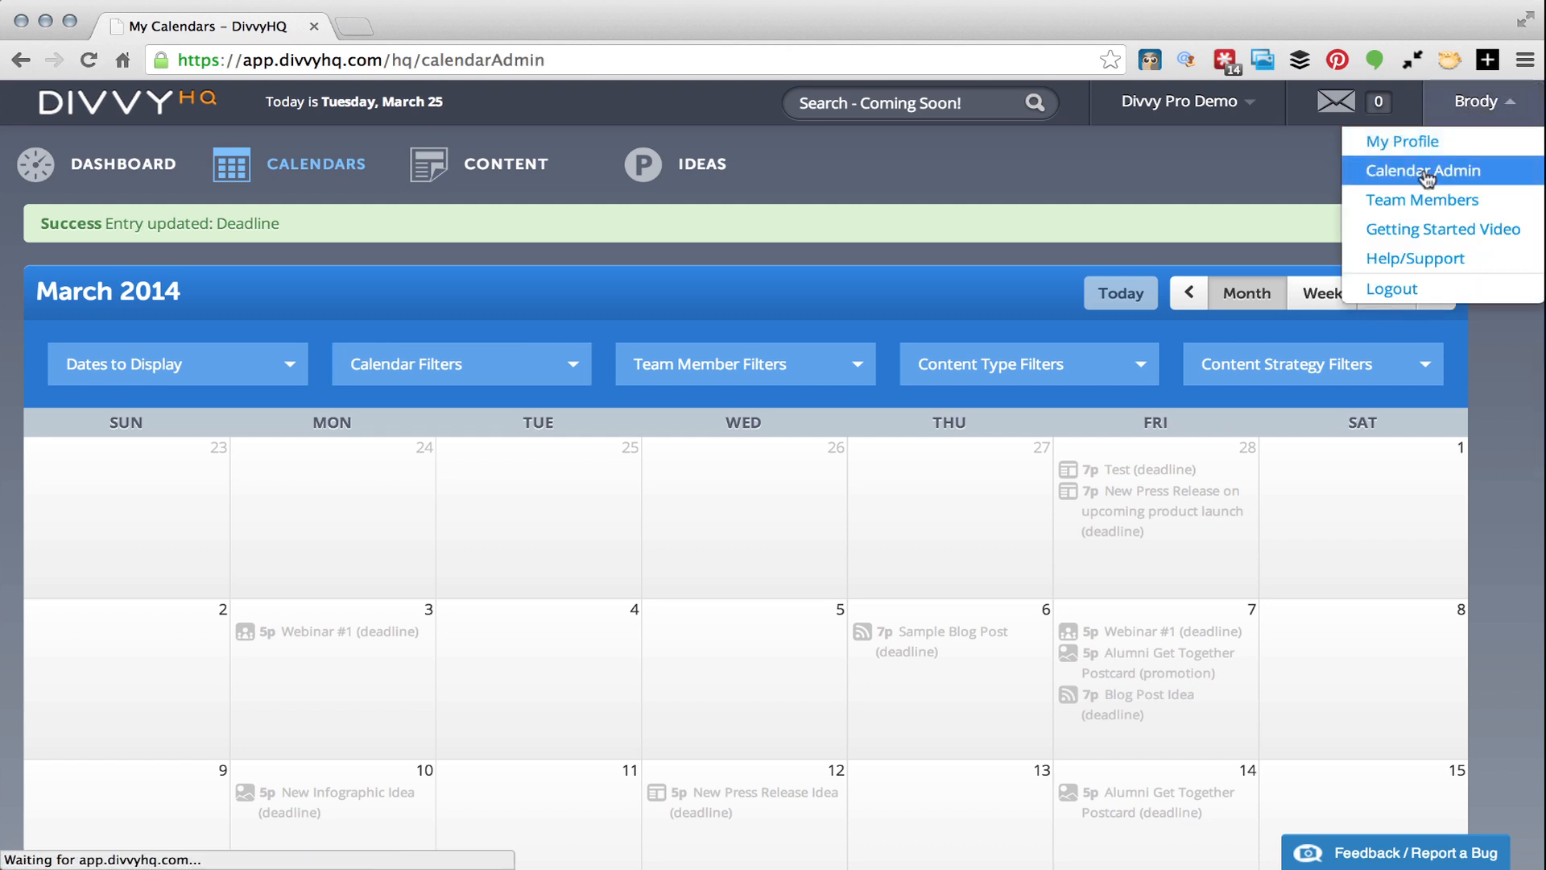
pyautogui.click(1421, 170)
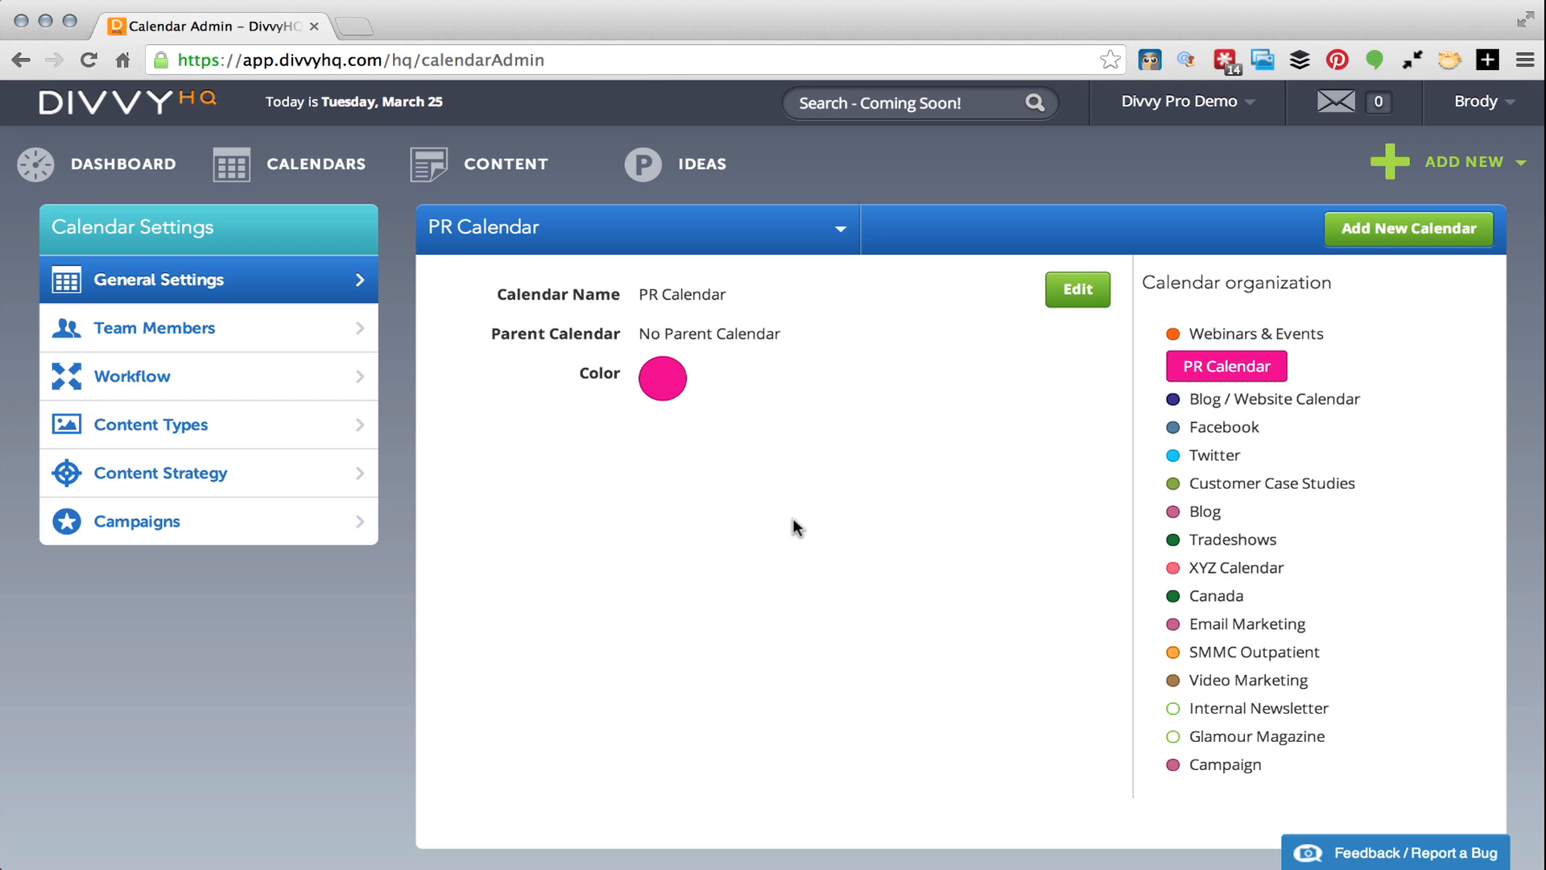
pyautogui.click(1077, 289)
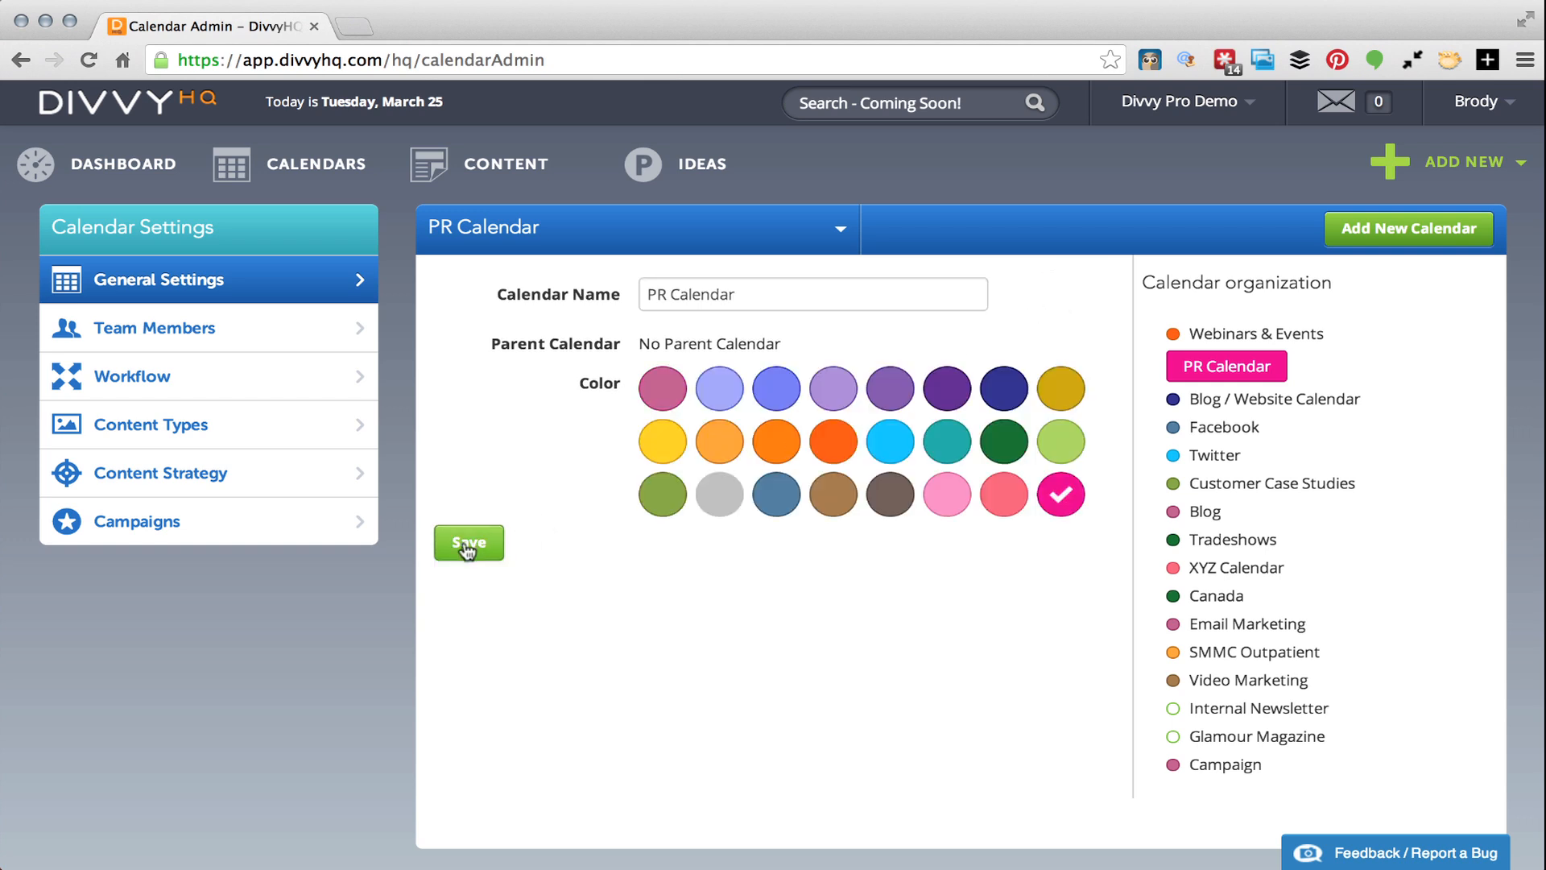
pyautogui.click(469, 543)
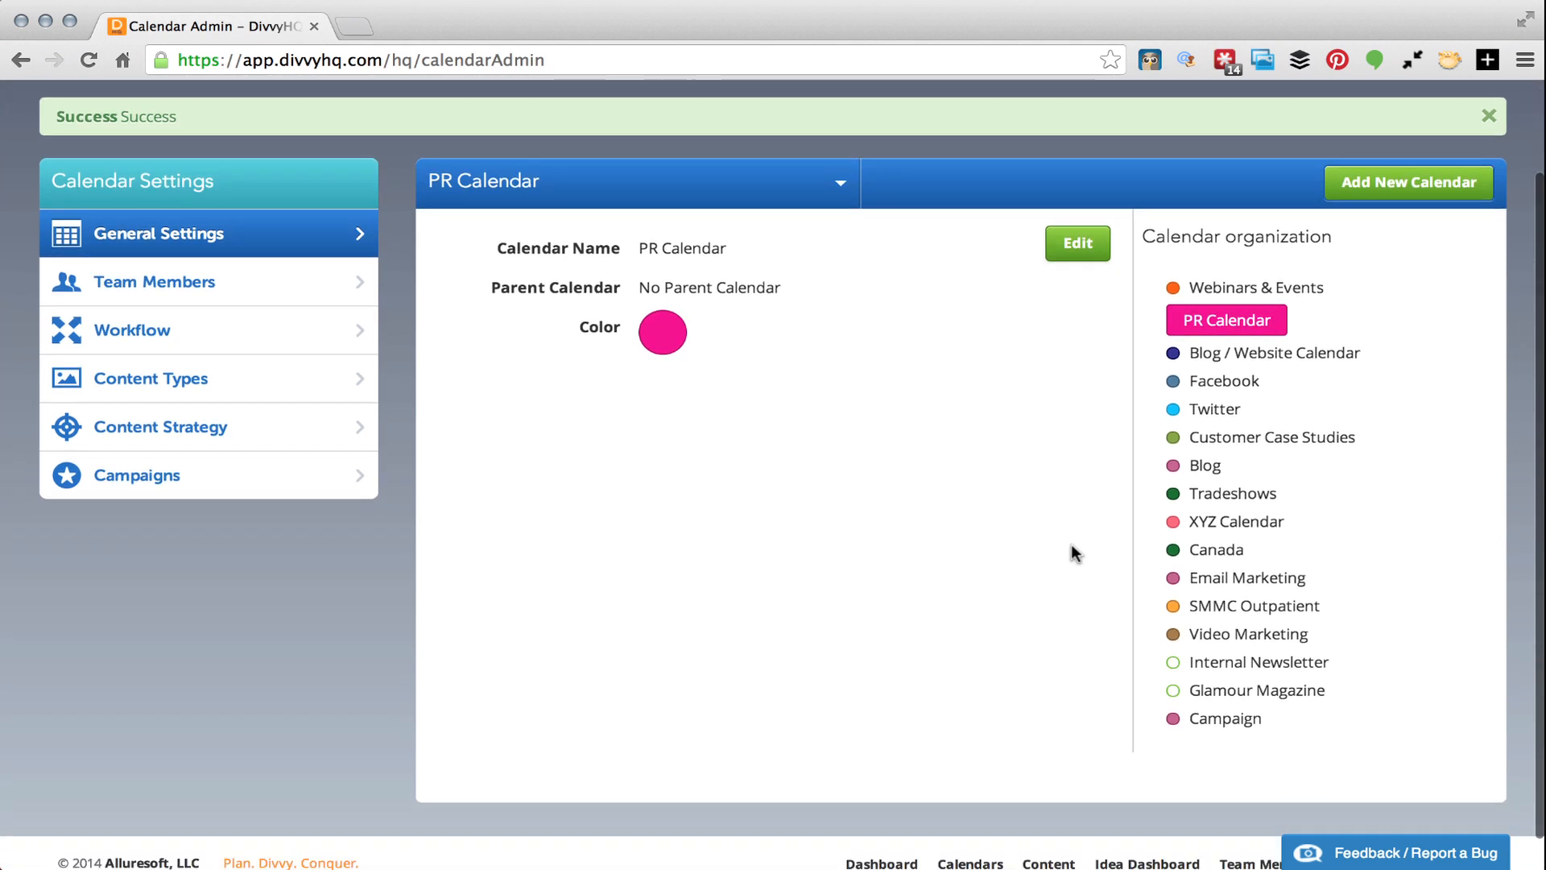
pyautogui.moveTo(1250, 361)
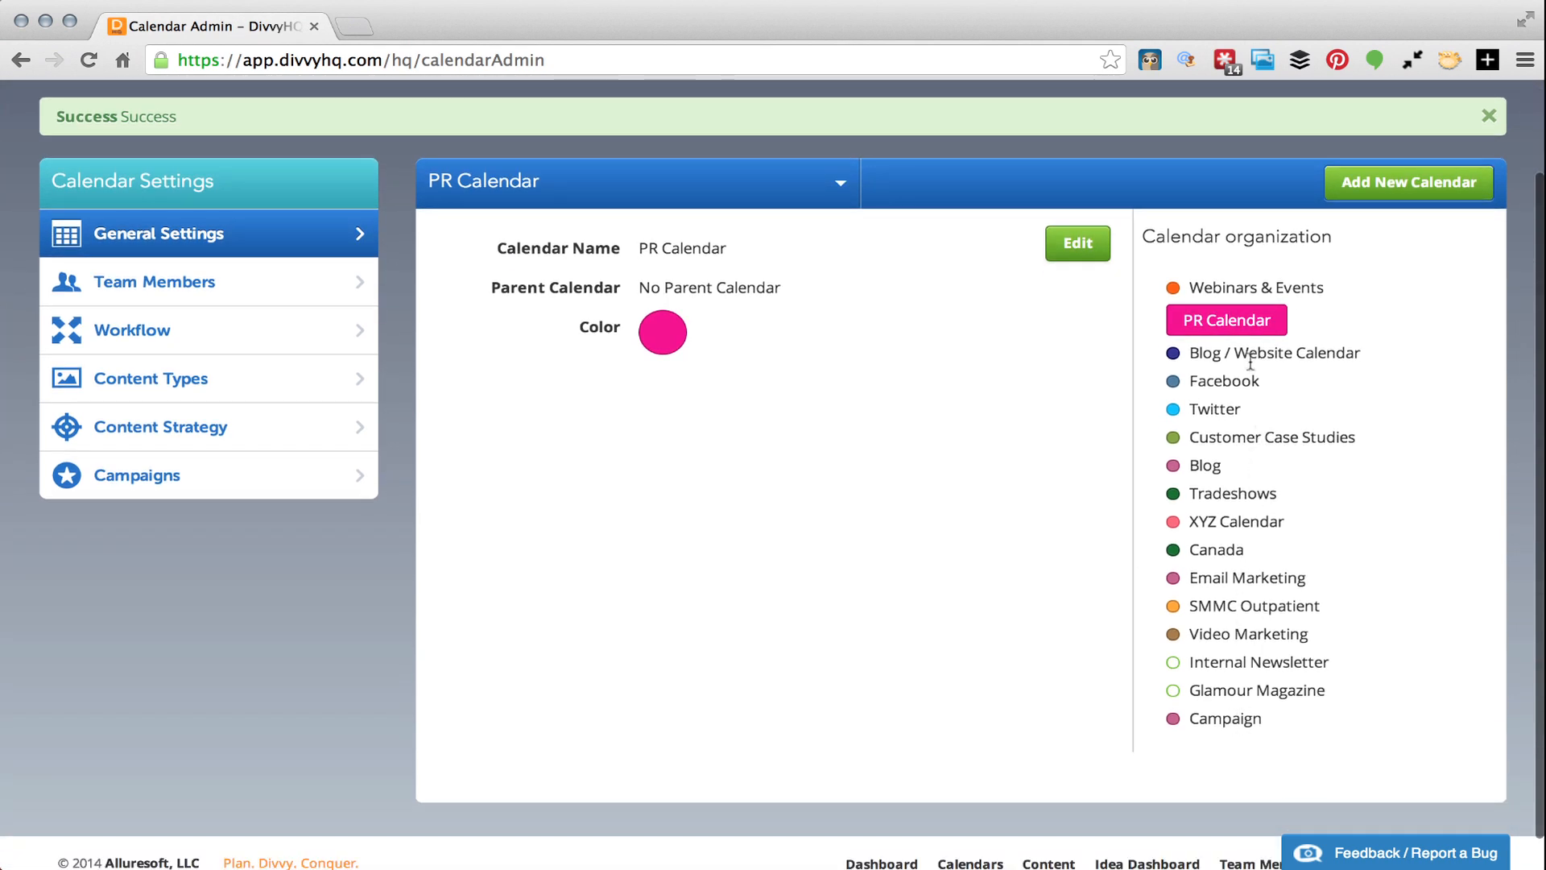
pyautogui.moveTo(251, 291)
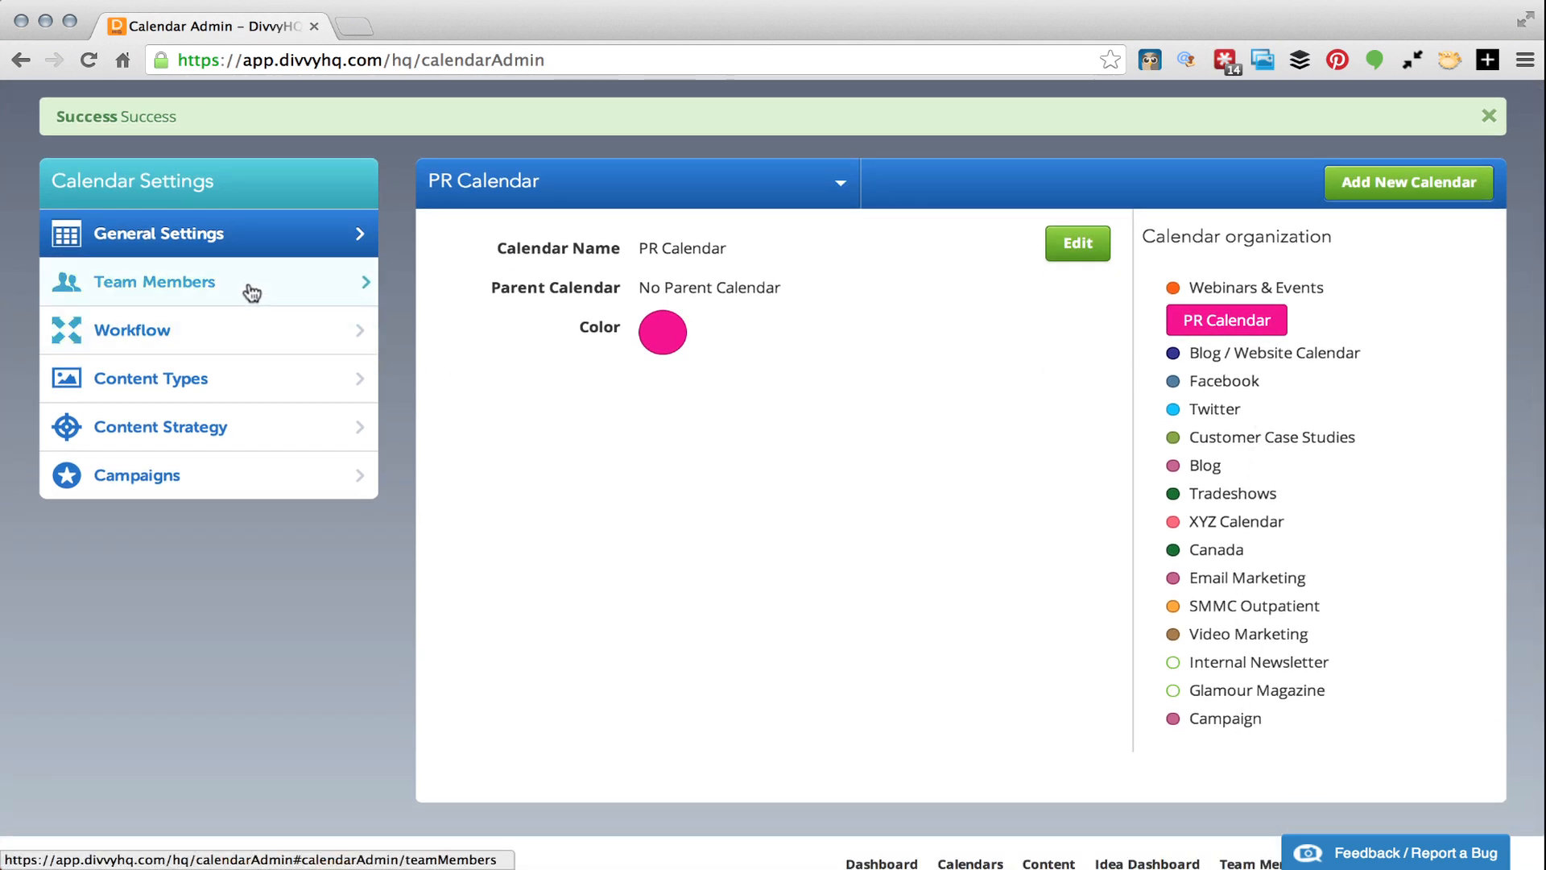
pyautogui.moveTo(250, 335)
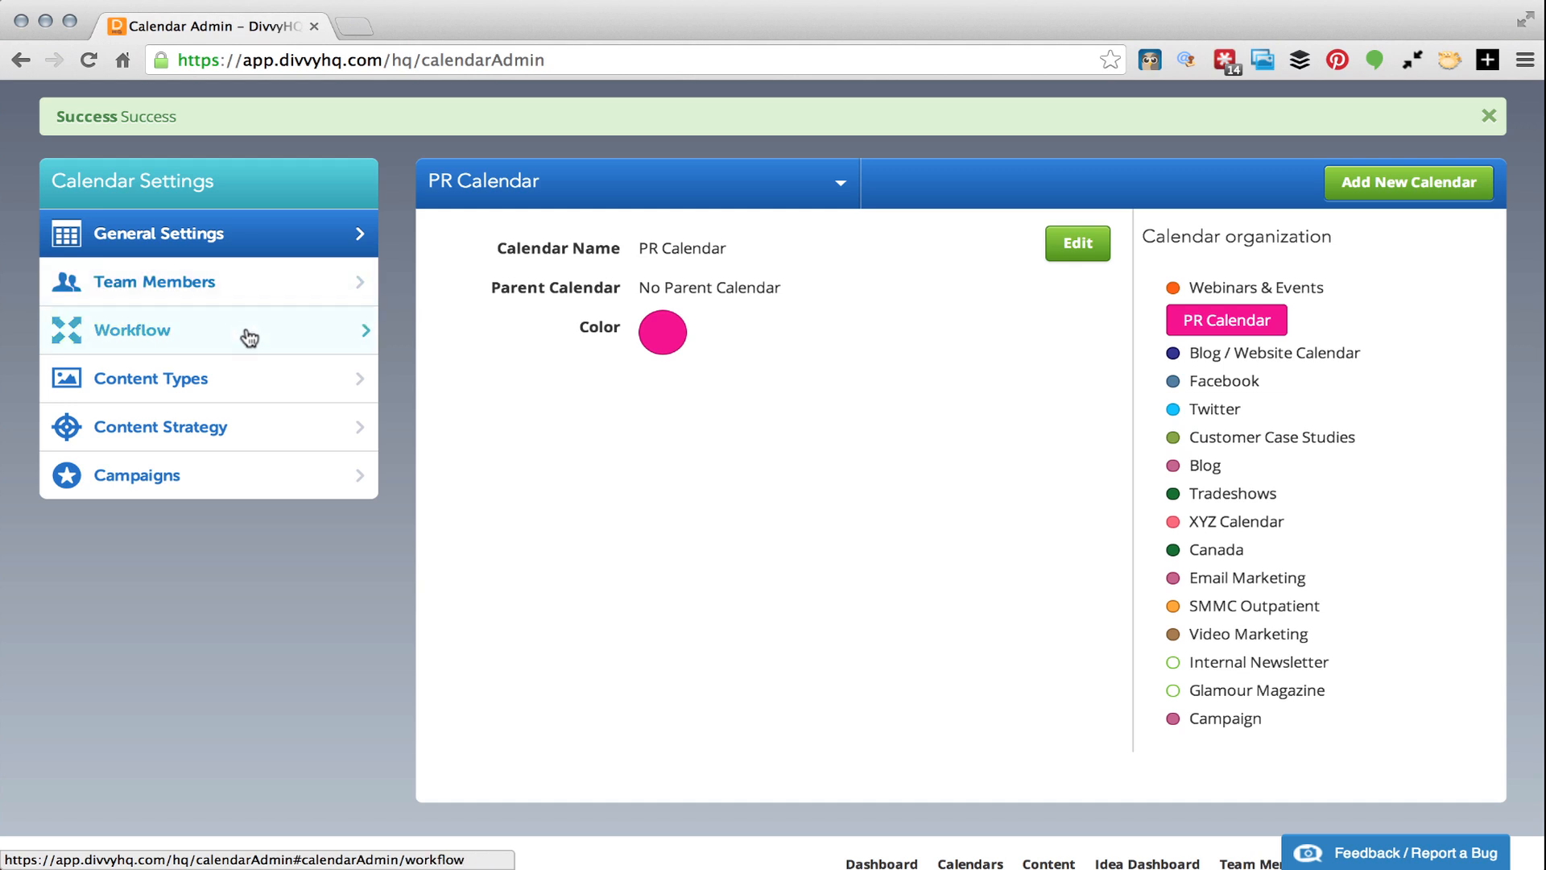
pyautogui.moveTo(252, 430)
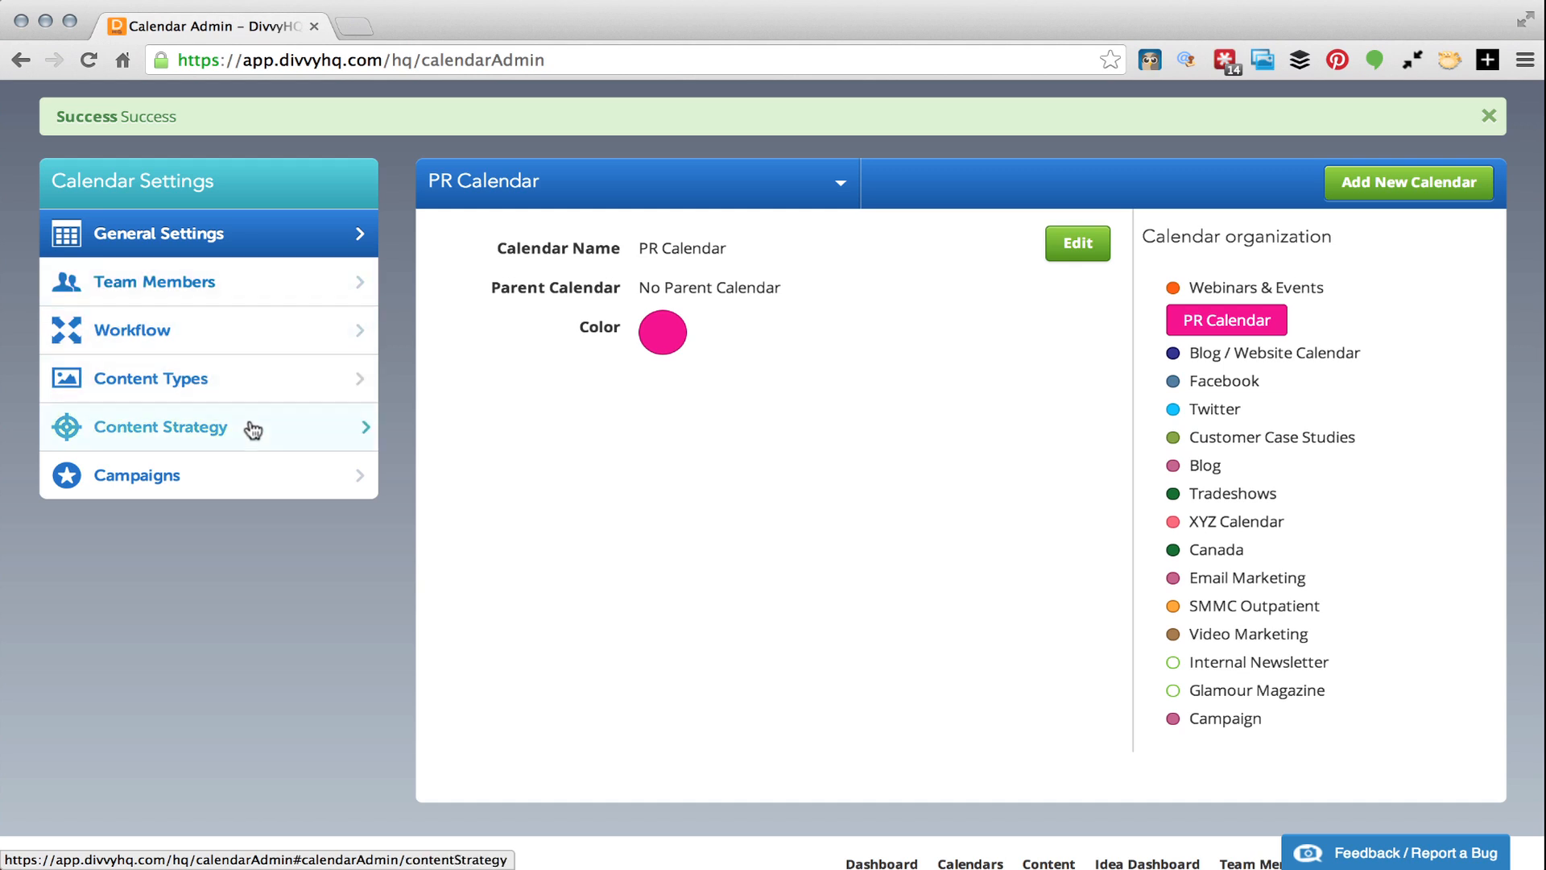
# Show the PR Calendar's Workflow page and scroll through its custom In Production steps
pyautogui.click(132, 329)
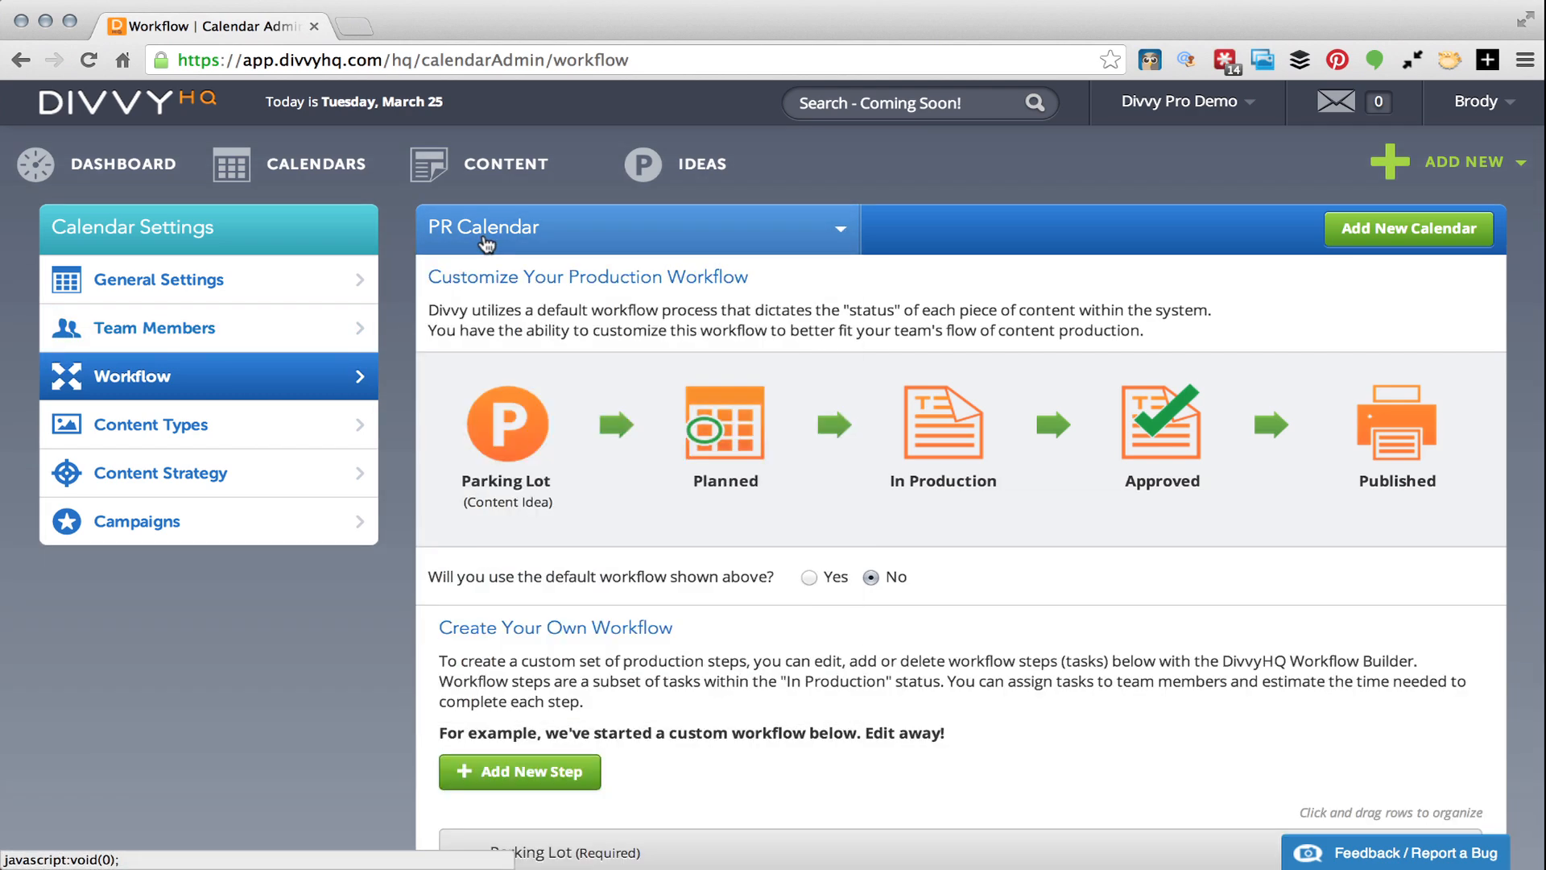
pyautogui.scroll(-3)
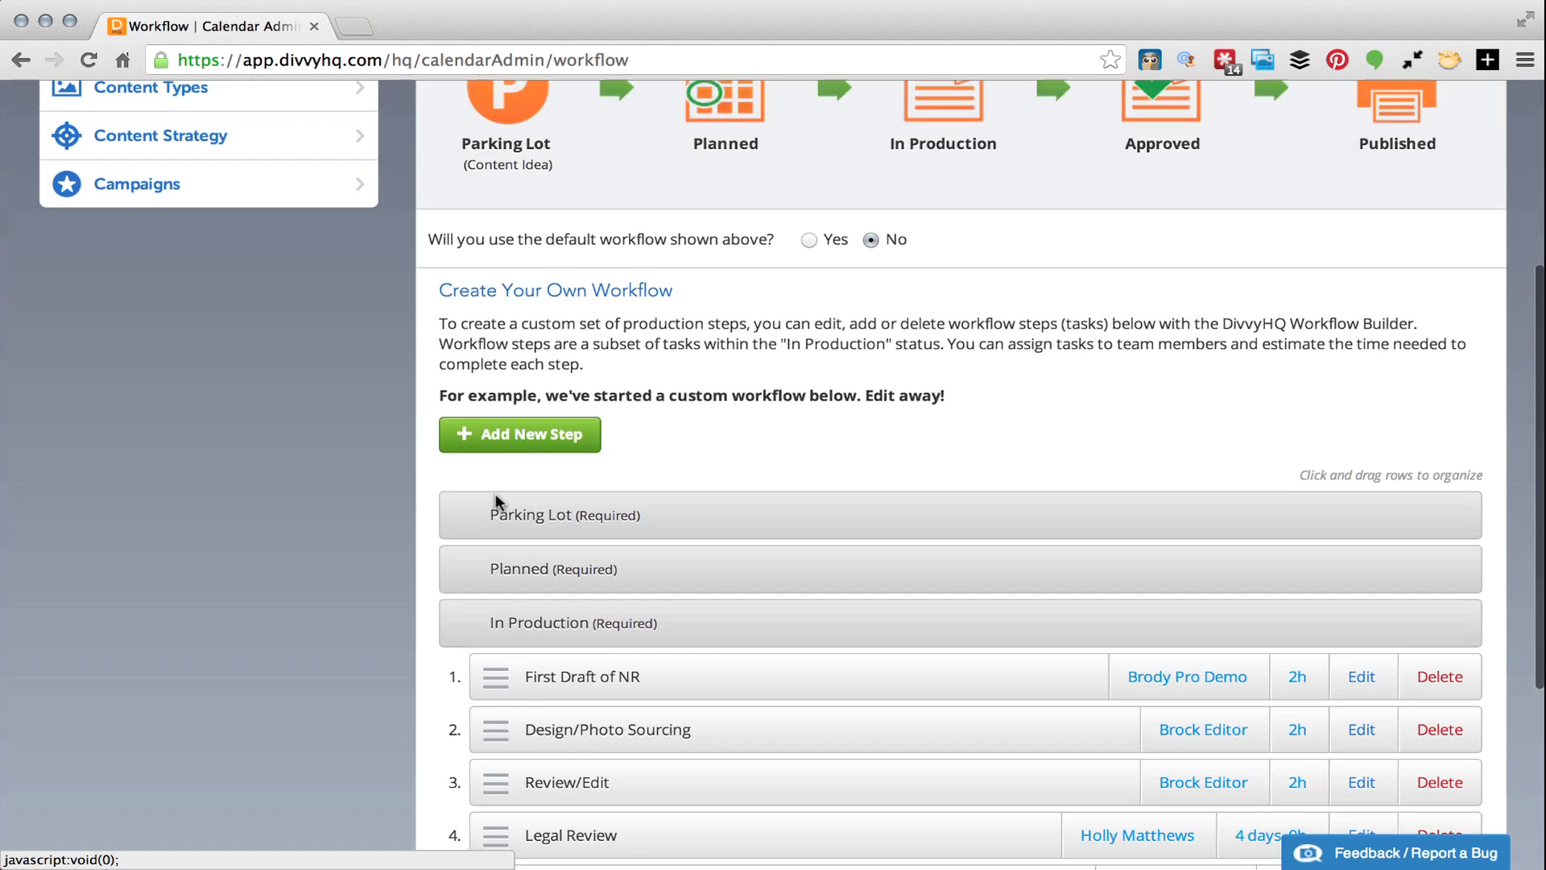
pyautogui.scroll(3)
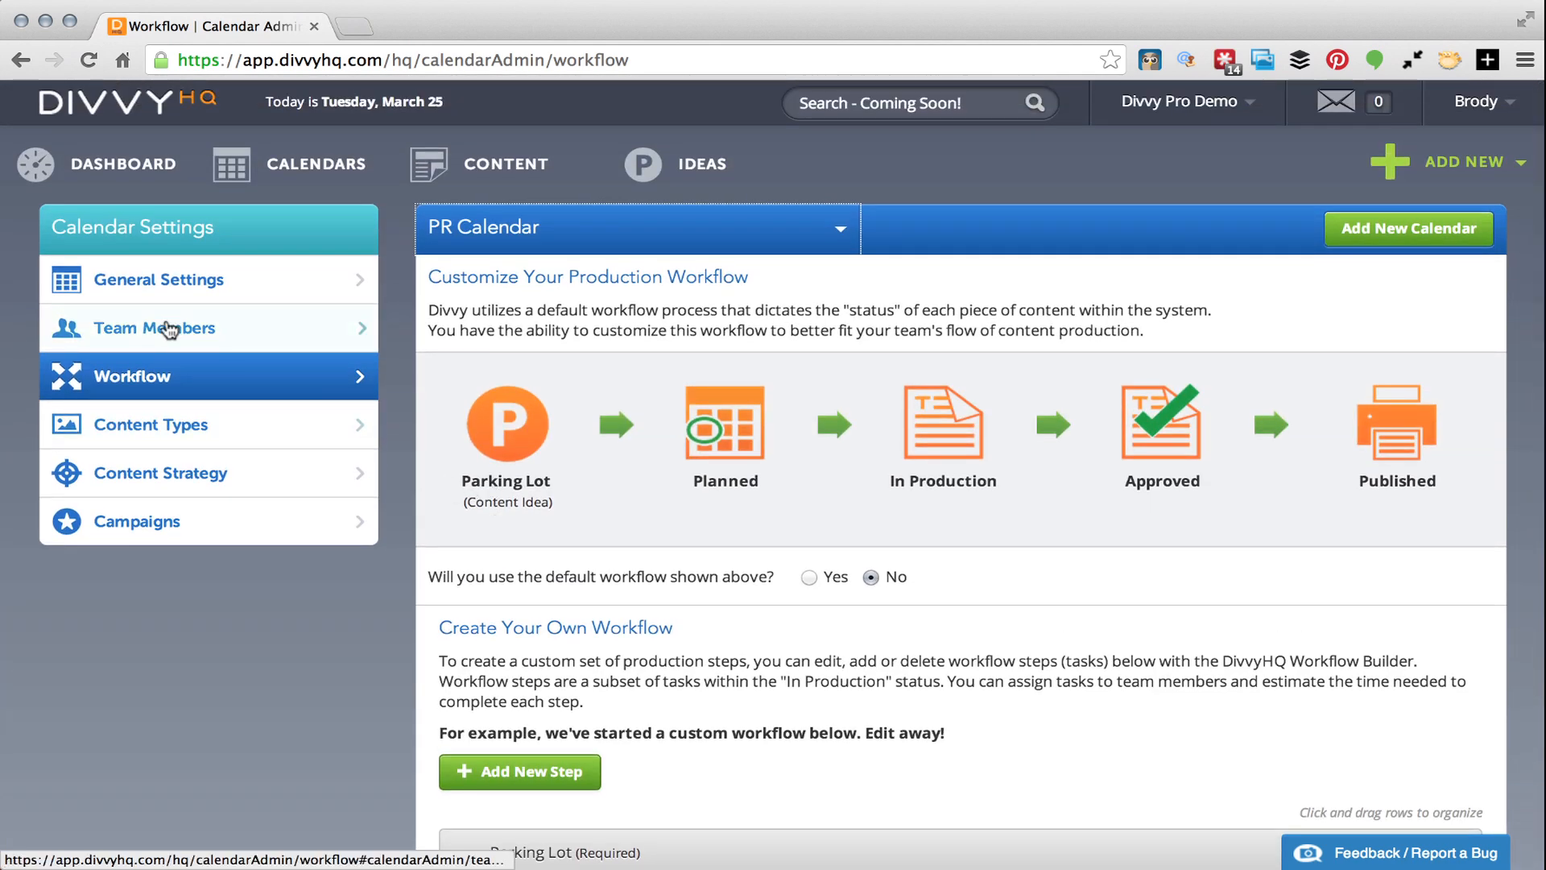